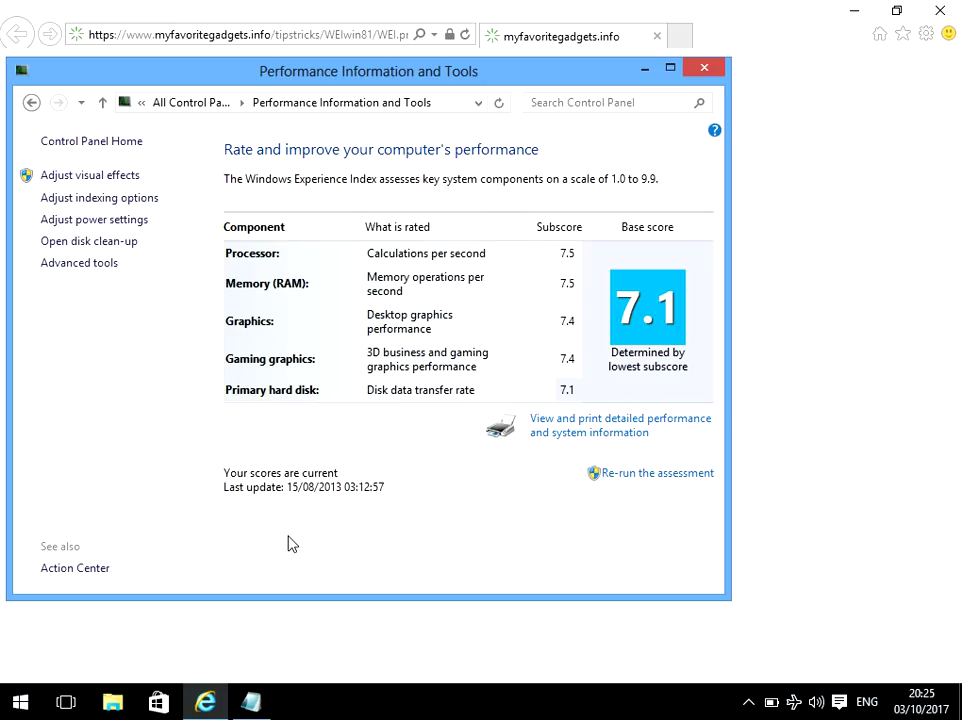
mouse_move(316, 240)
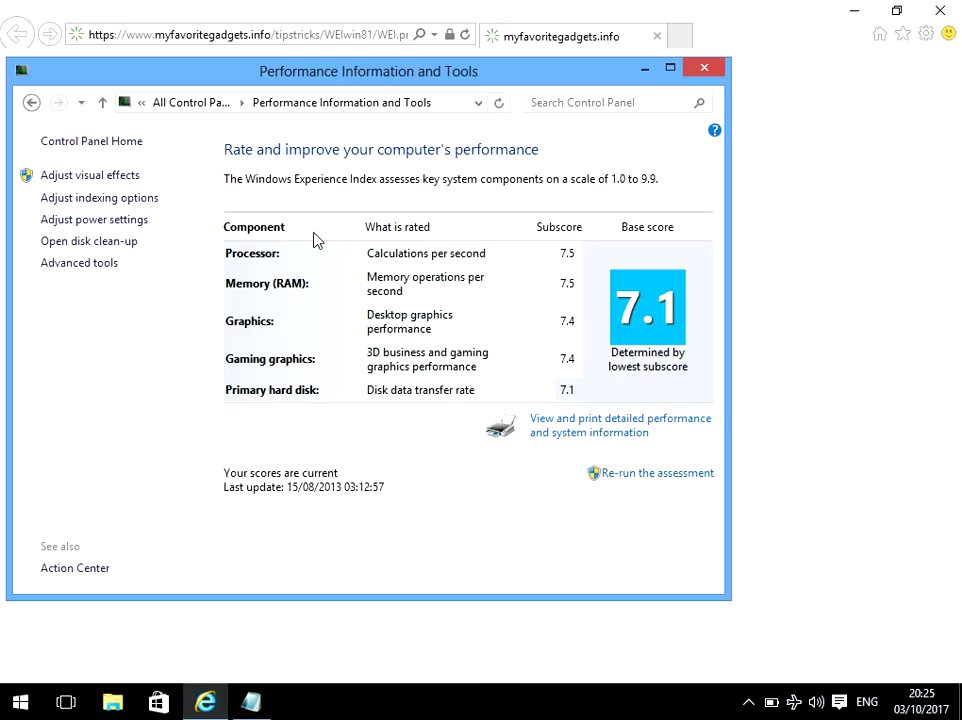
mouse_move(370, 238)
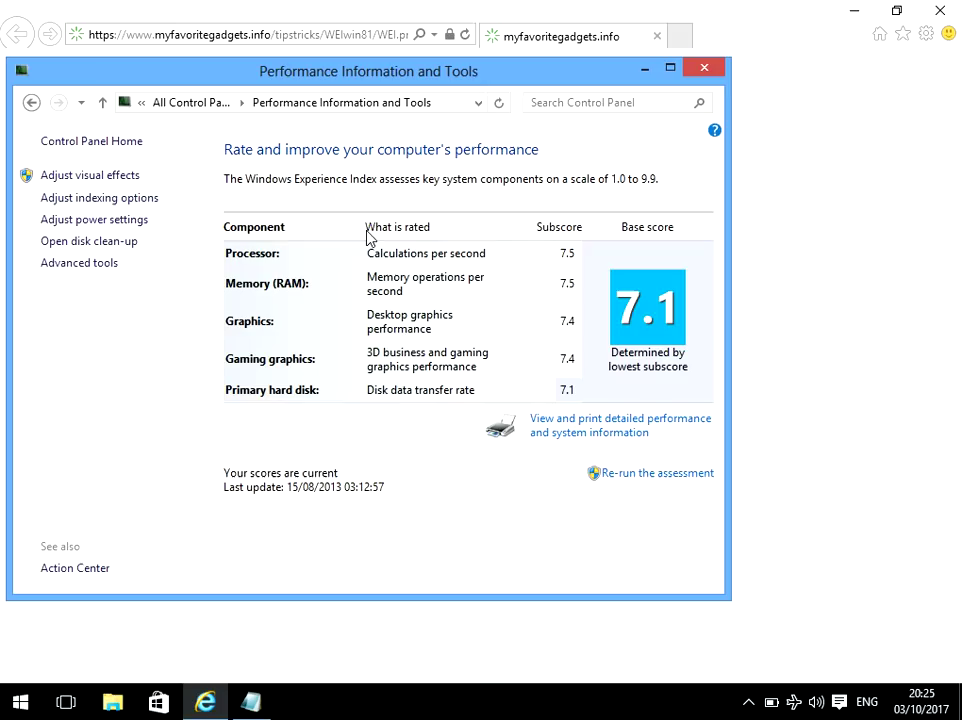
mouse_move(300, 272)
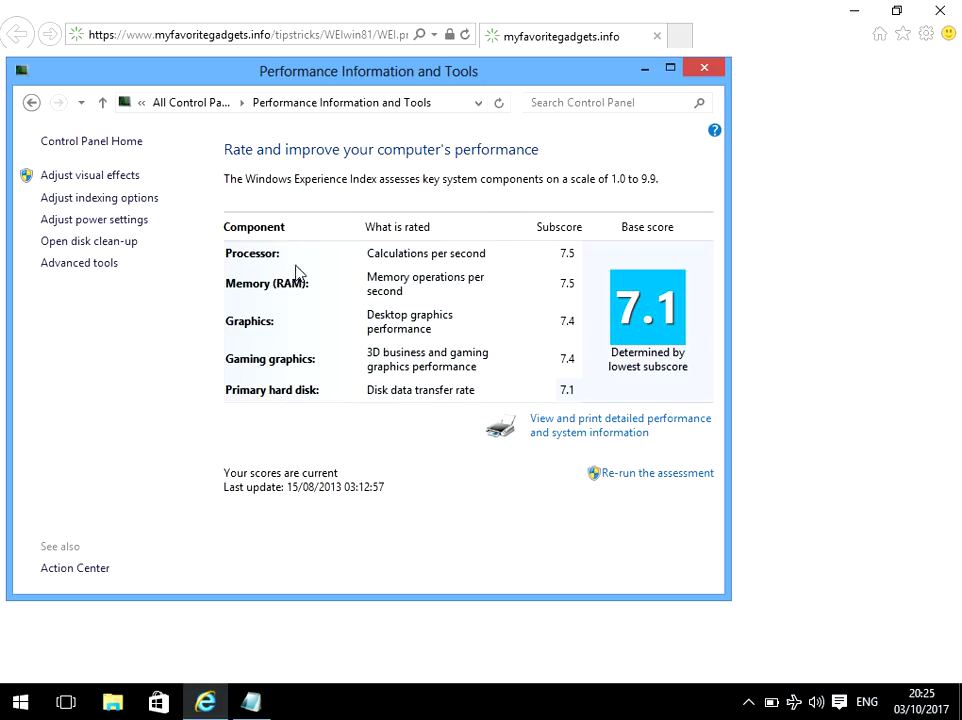
mouse_move(292, 260)
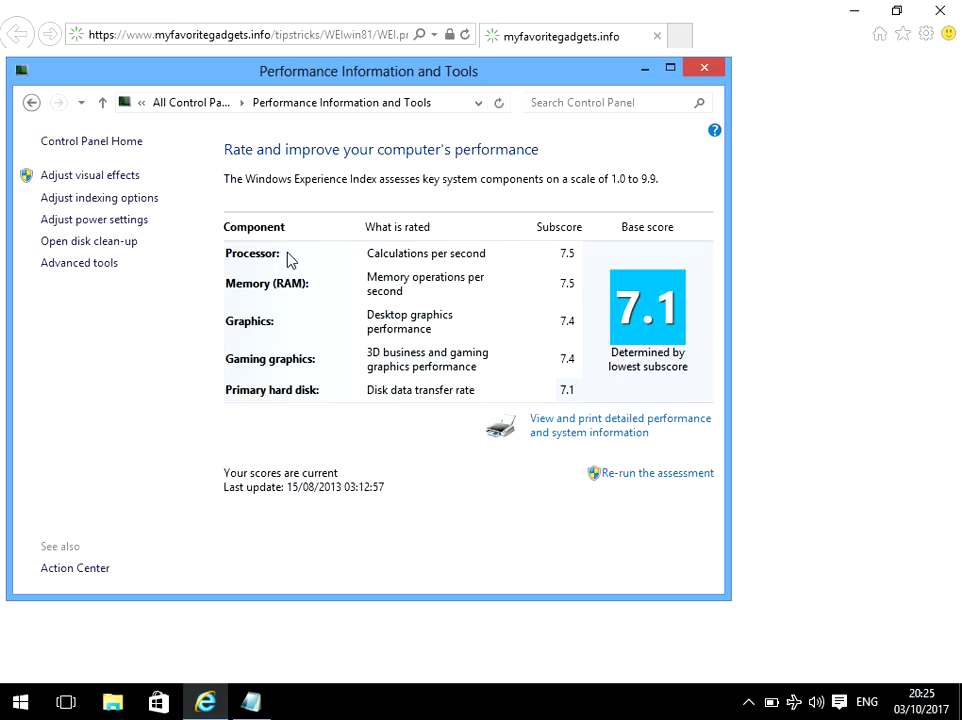
mouse_move(264, 308)
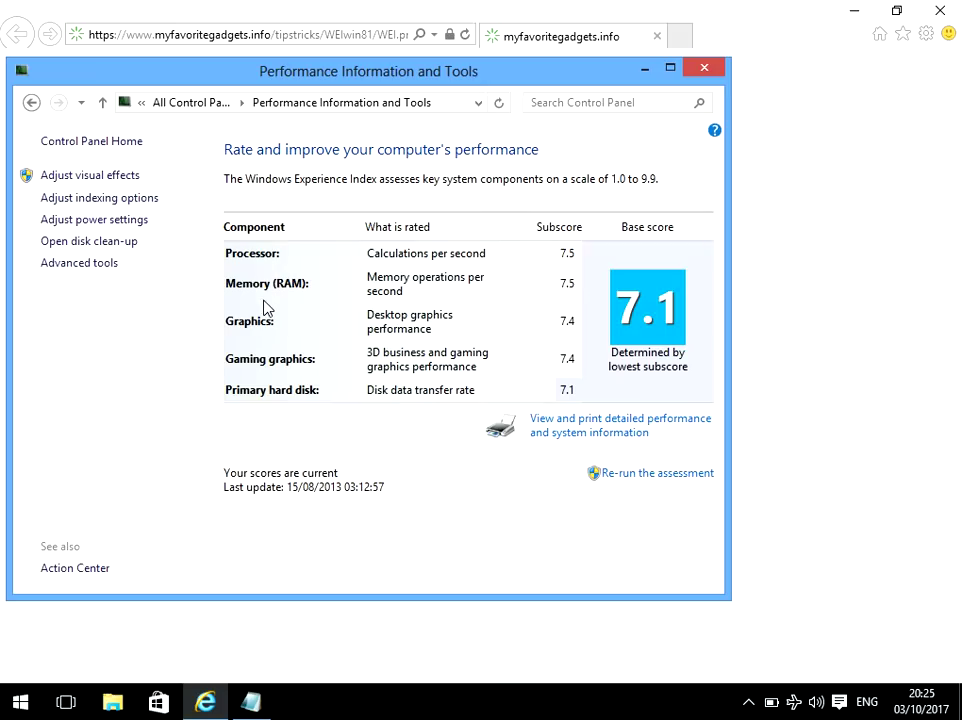
mouse_move(294, 370)
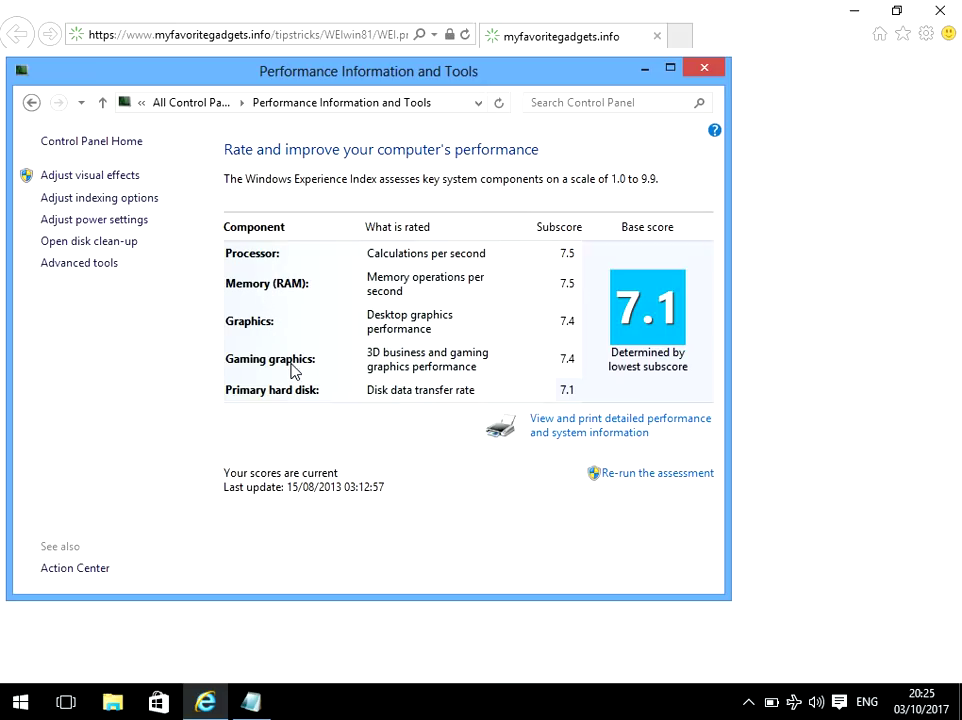
mouse_move(248, 408)
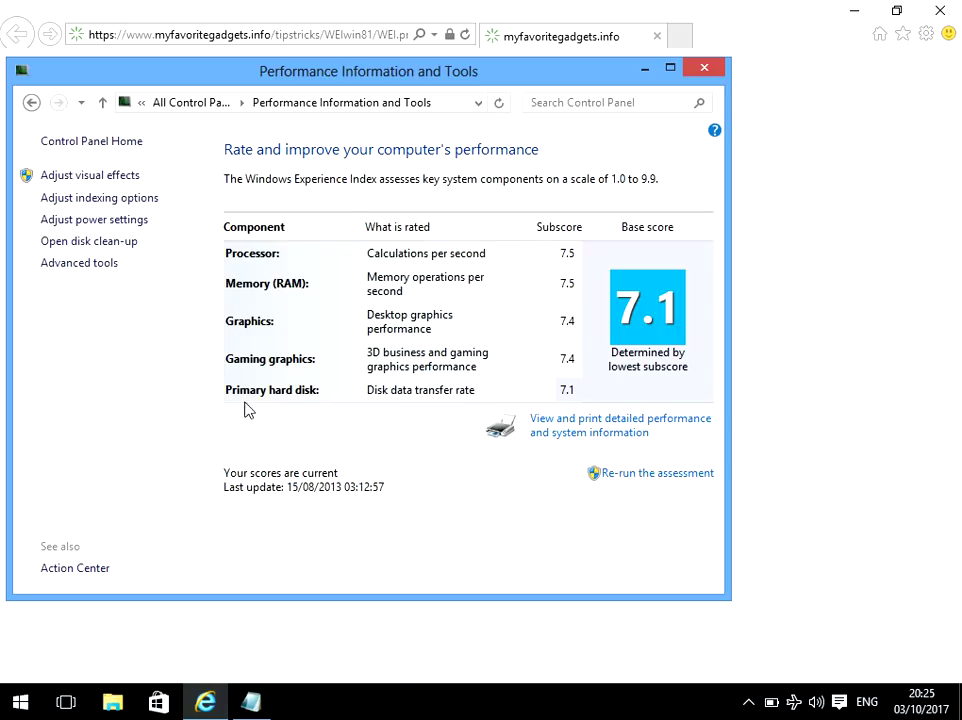
mouse_move(268, 414)
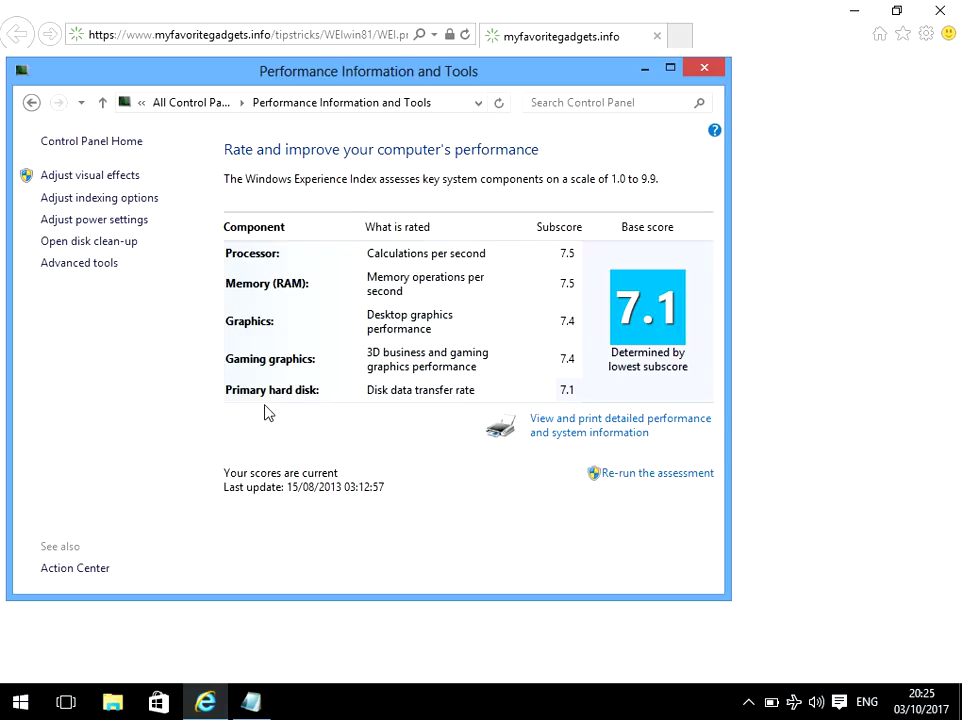
mouse_move(576, 302)
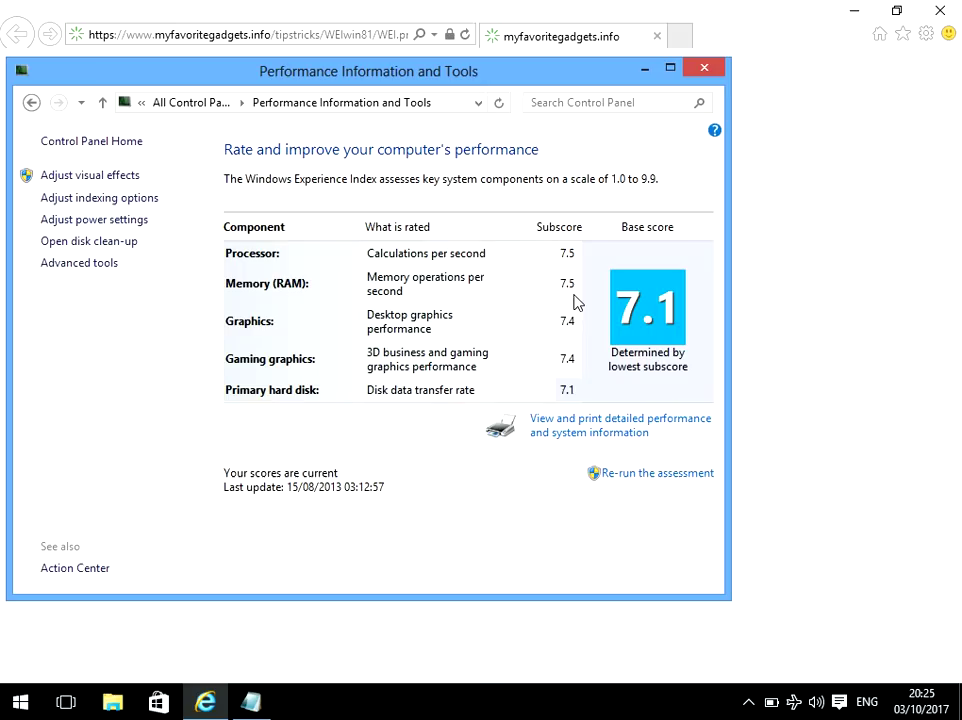
mouse_move(576, 286)
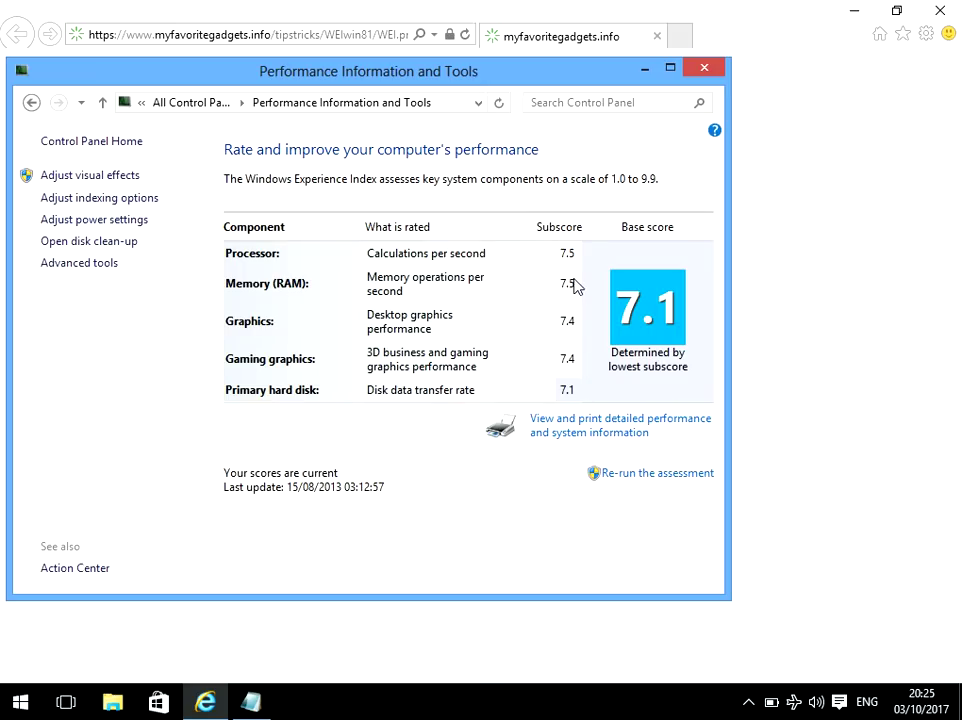
mouse_move(572, 392)
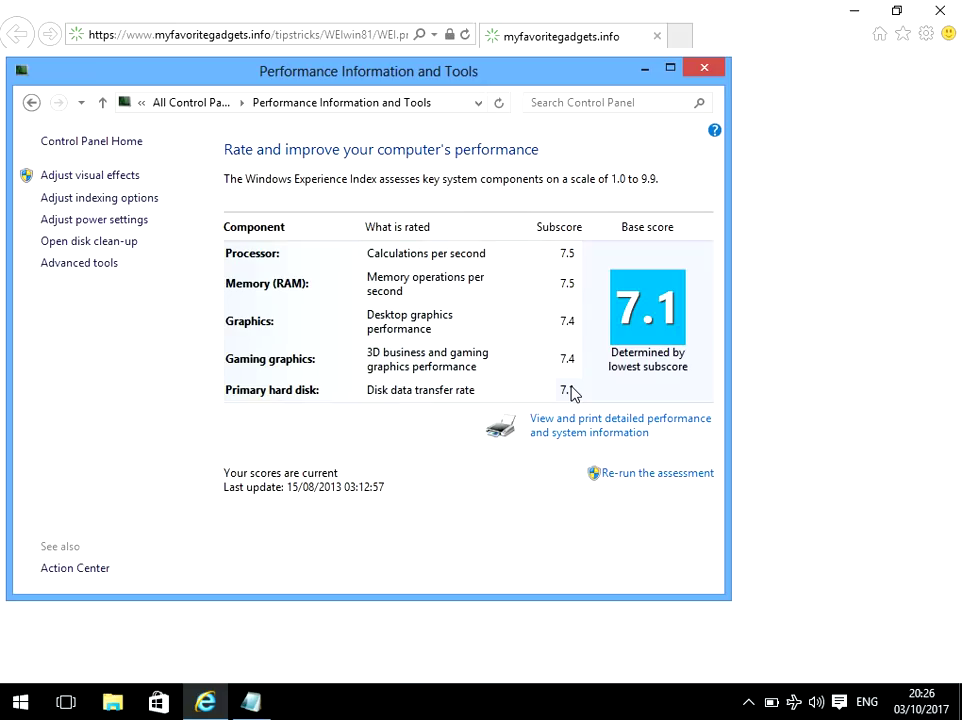
mouse_move(568, 392)
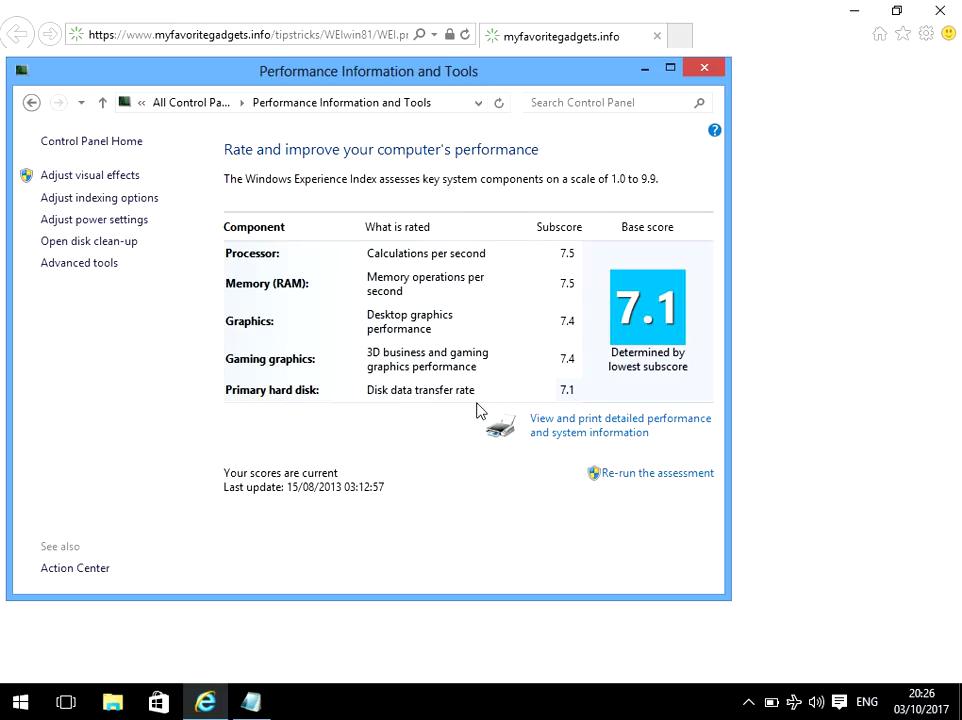
mouse_move(308, 414)
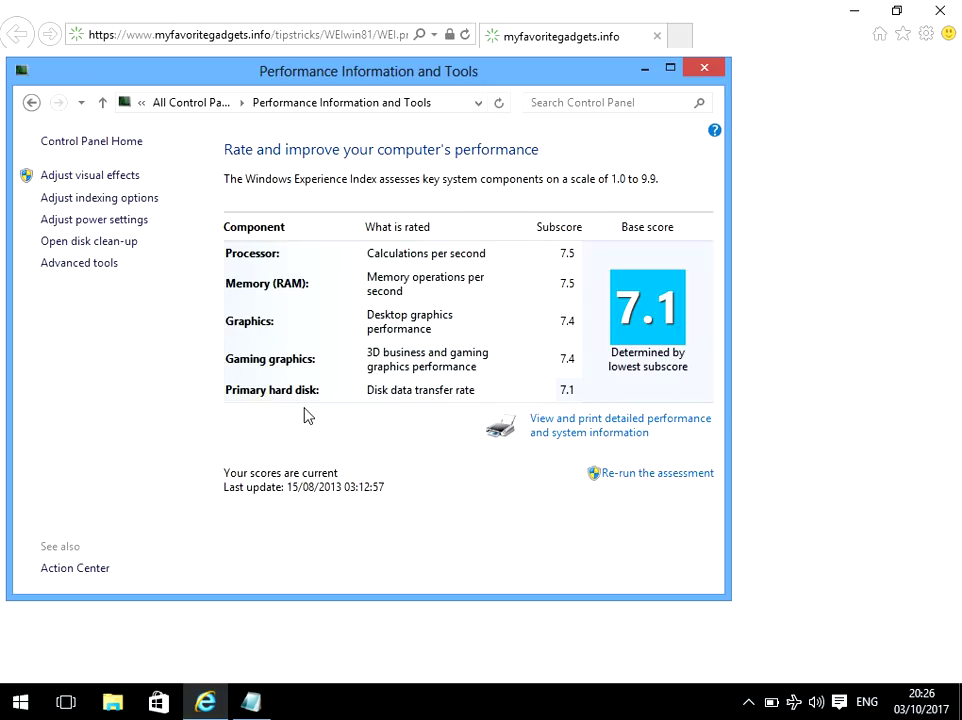
mouse_move(420, 424)
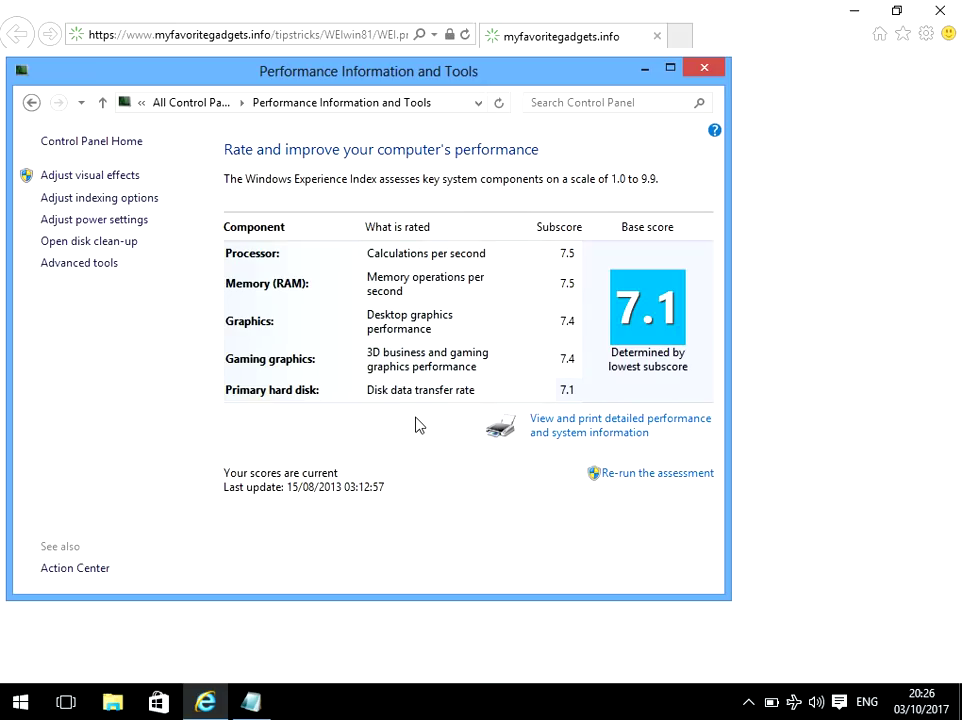
mouse_move(440, 248)
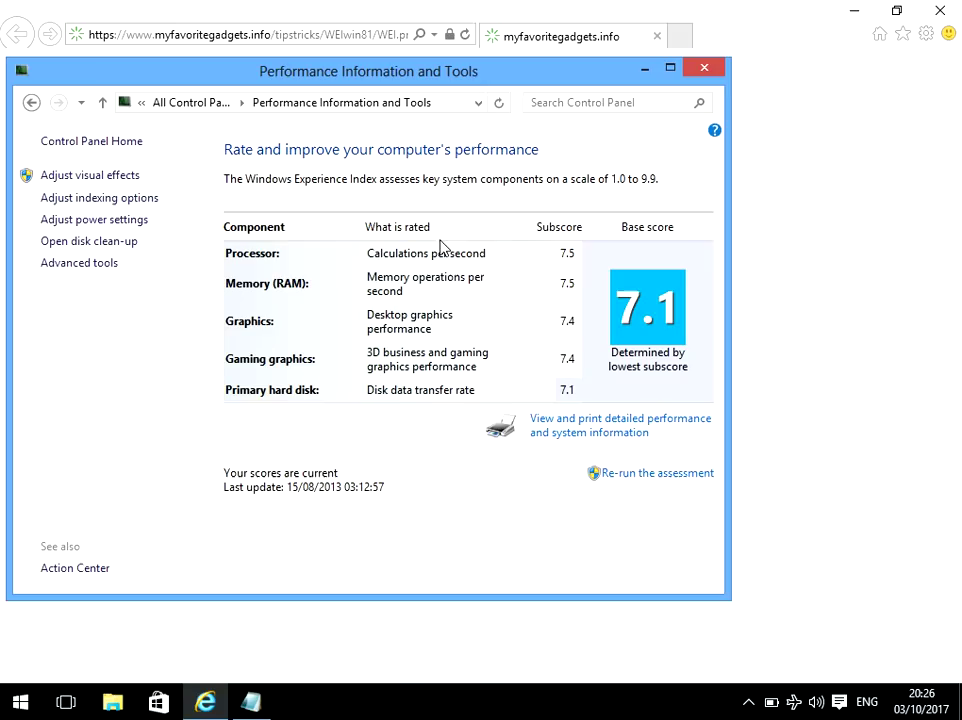
mouse_move(240, 244)
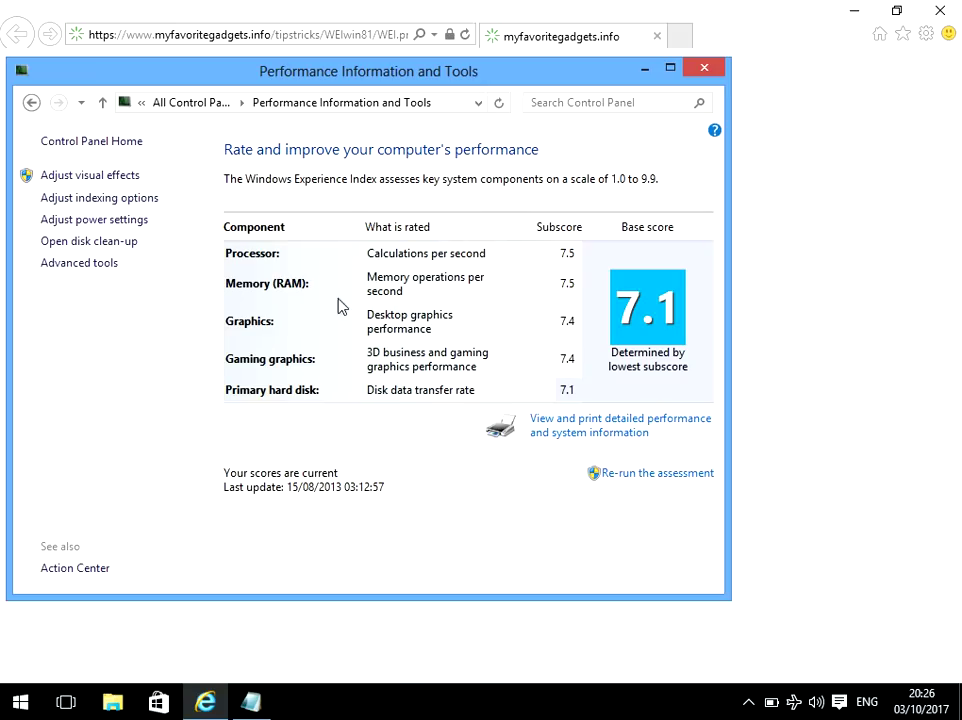
mouse_move(208, 530)
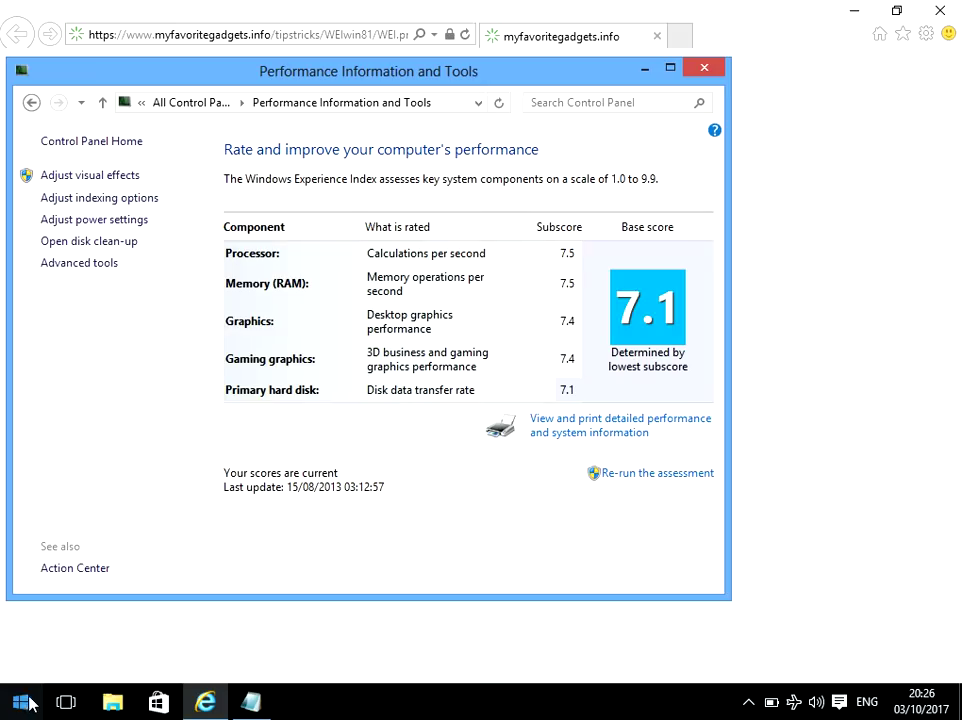
Search Start for 'power' and run Windows PowerShell as administrator
left_click(22, 702)
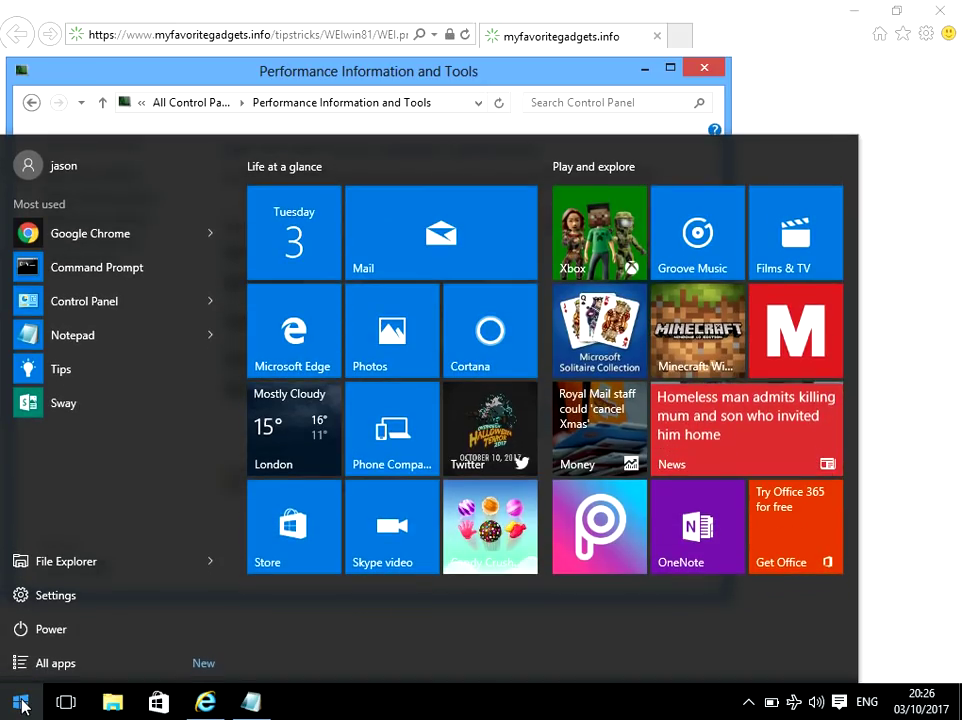
type("powershe")
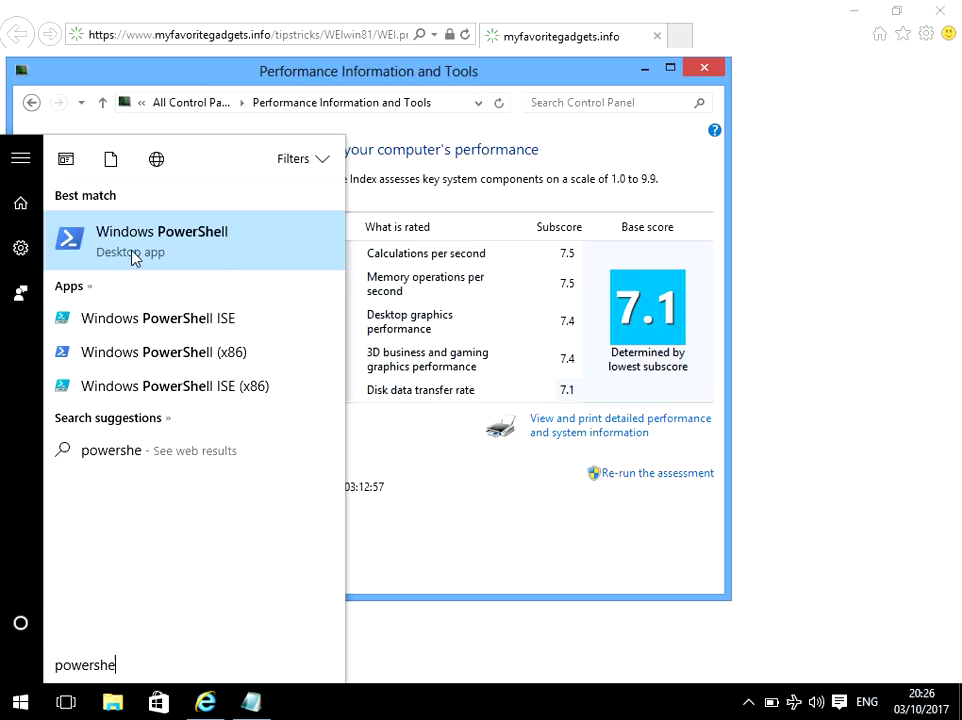
mouse_move(164, 248)
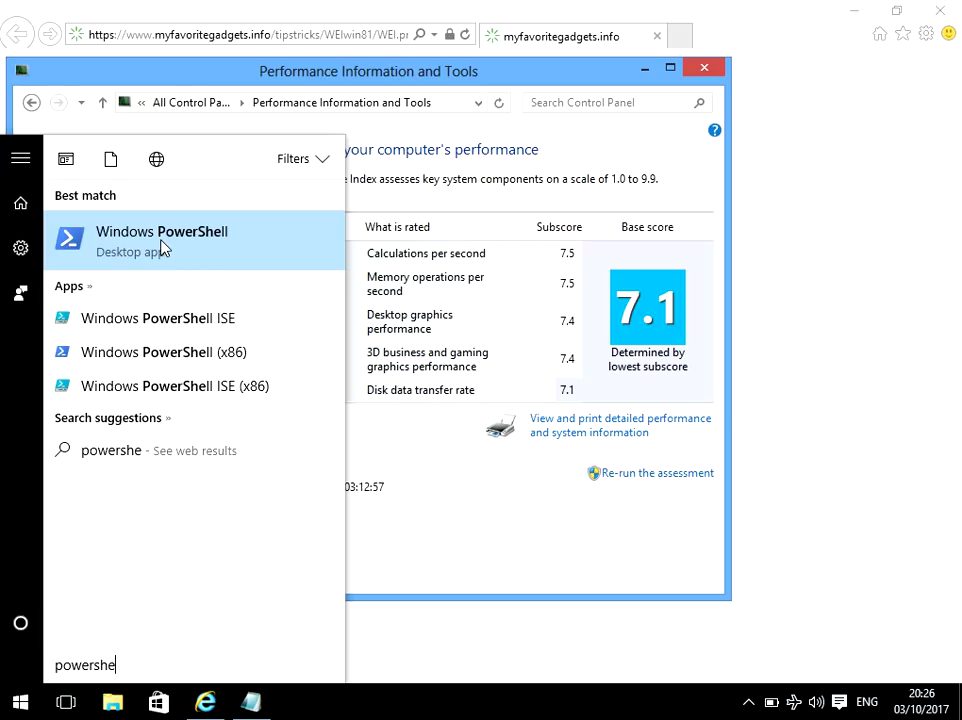
right_click(160, 240)
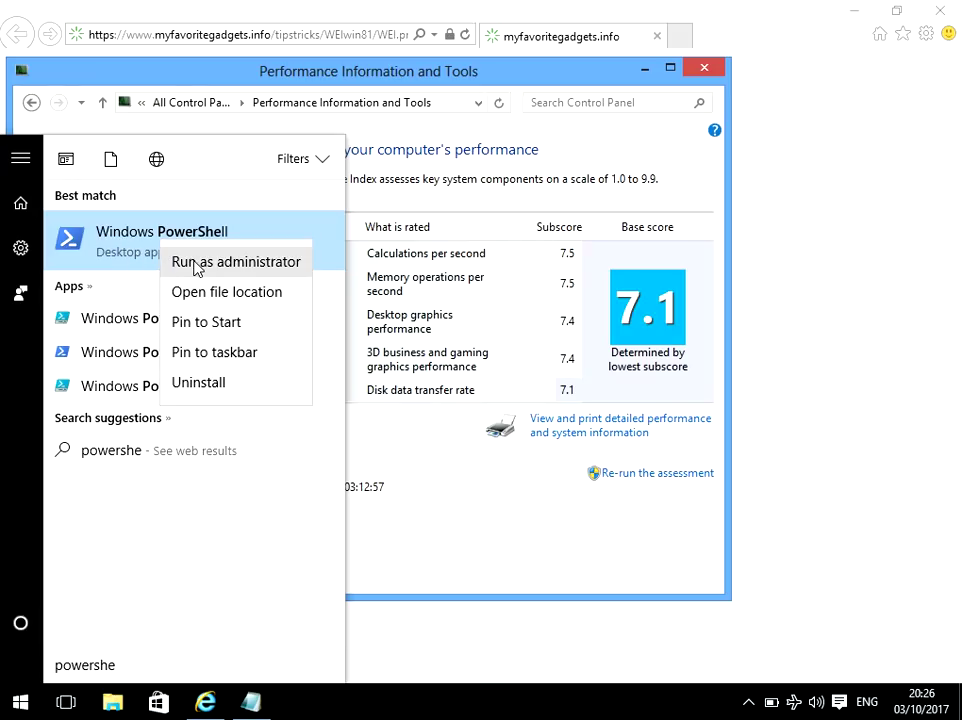
left_click(236, 260)
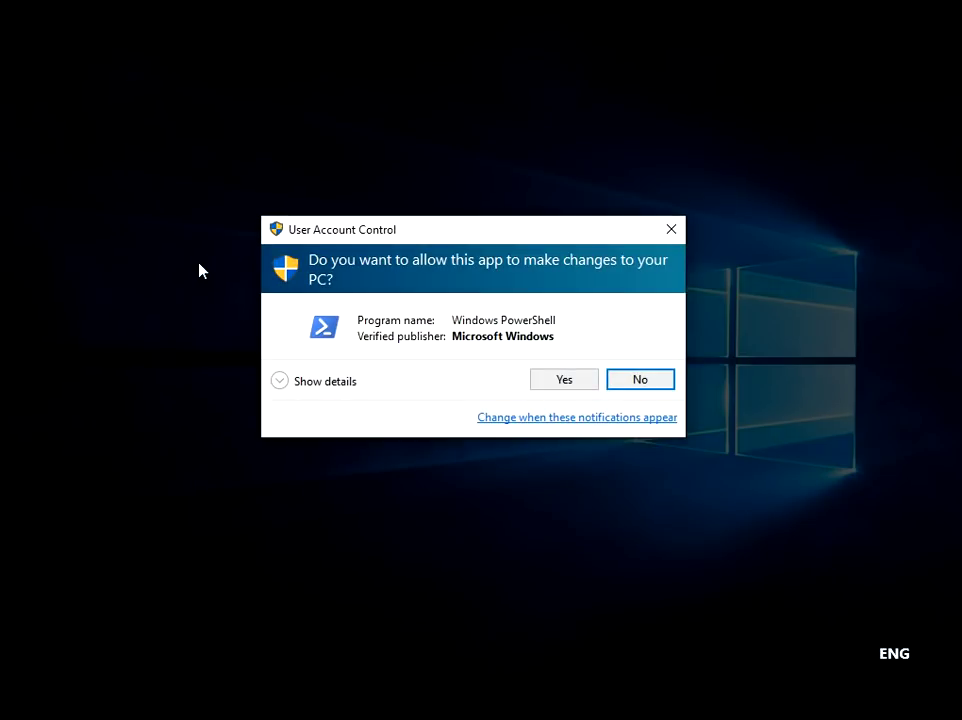
mouse_move(460, 294)
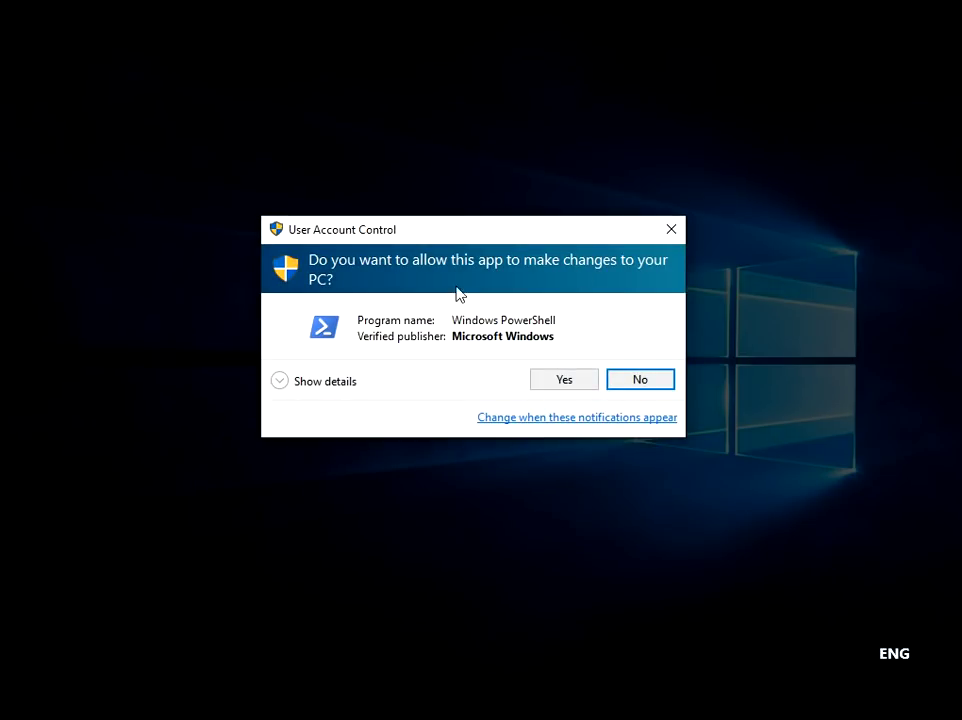
mouse_move(524, 362)
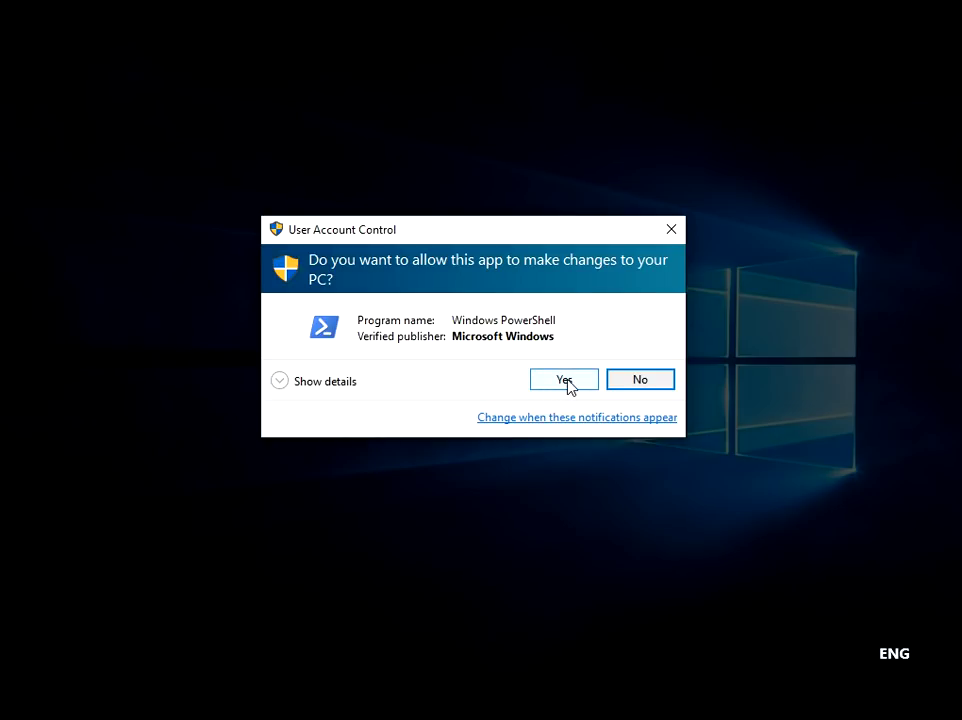
Grant User Account Control permission so PowerShell opens elevated
left_click(564, 380)
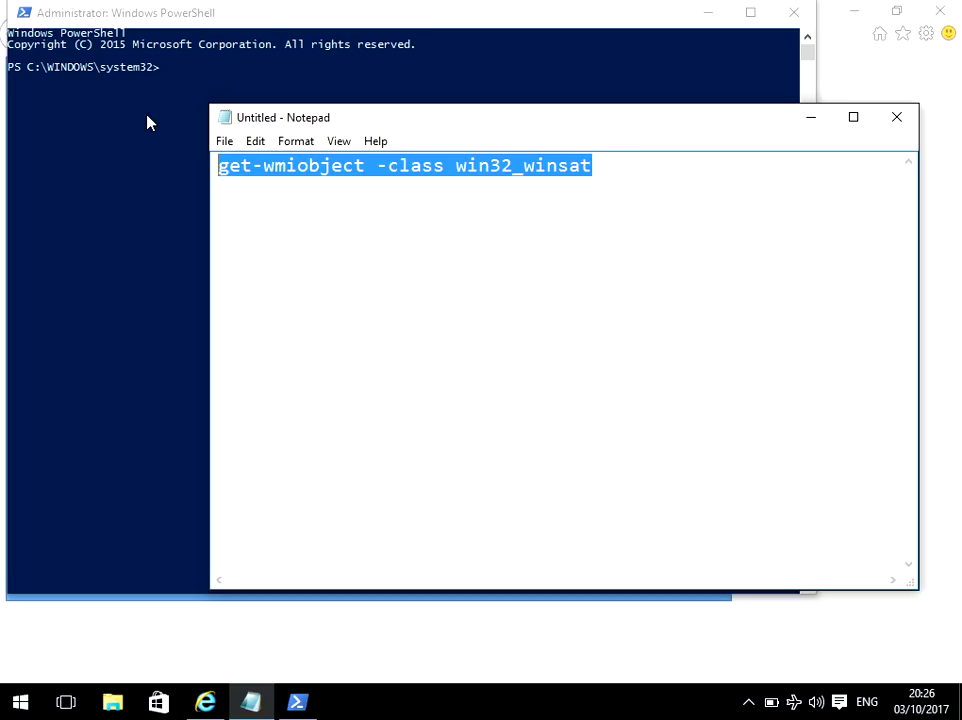
mouse_move(810, 116)
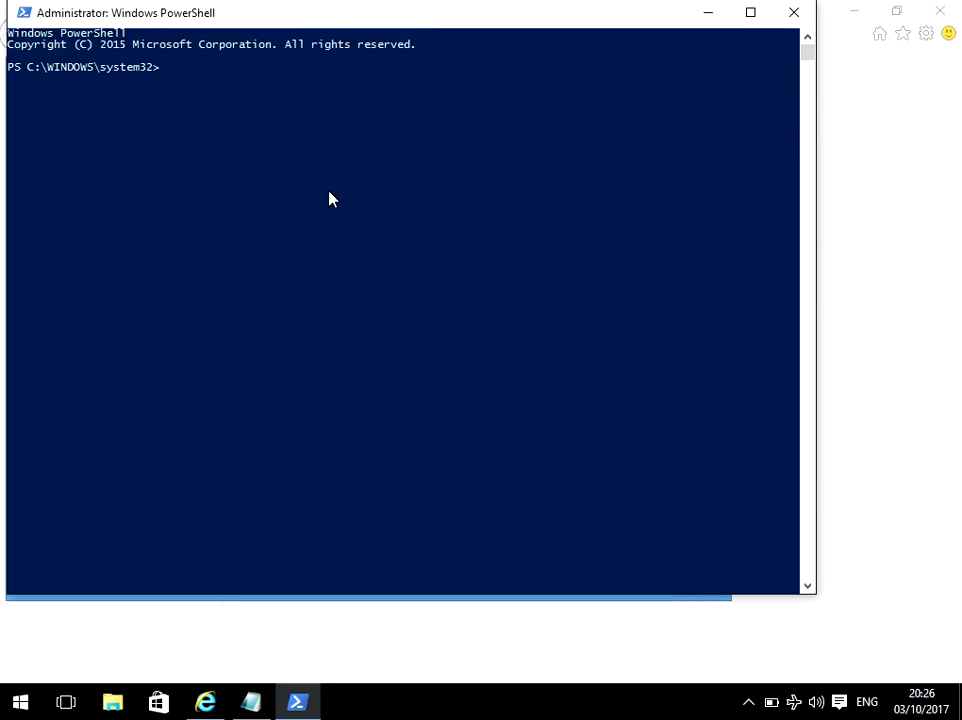
Enter the command get-wmiobject -class win32_winsat at the administrator prompt
type("get-wmiobject -class win32_winsat")
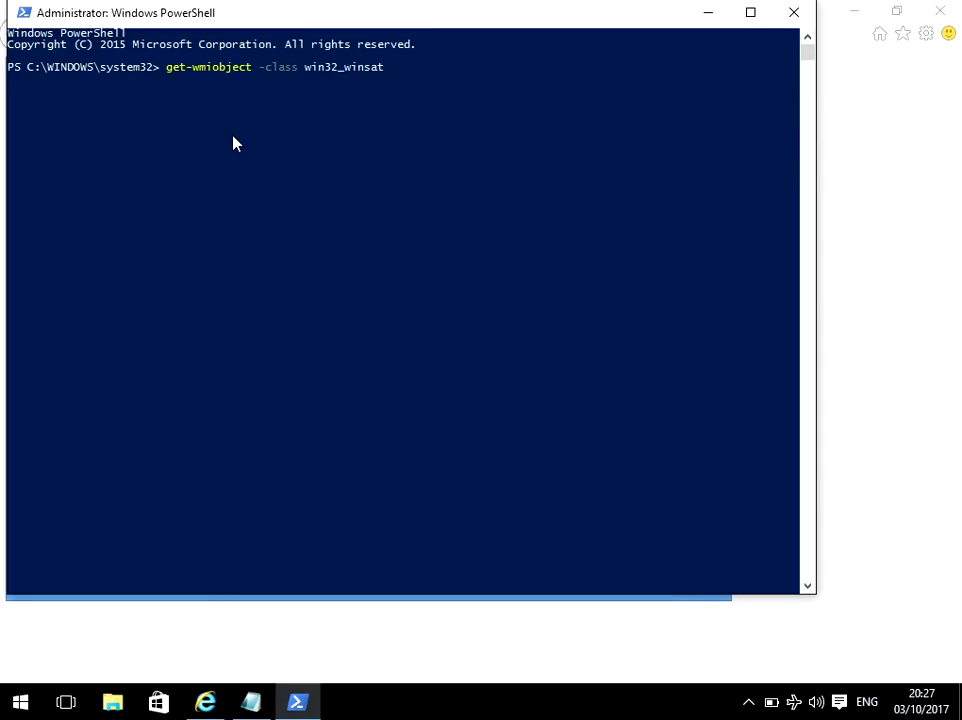
mouse_move(280, 144)
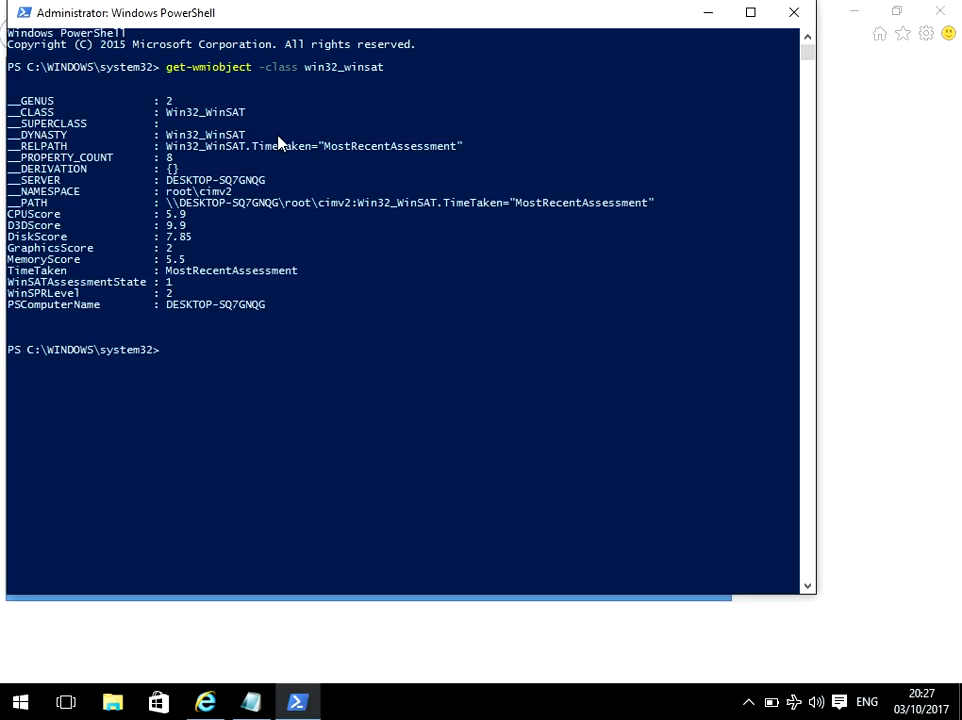
mouse_move(64, 224)
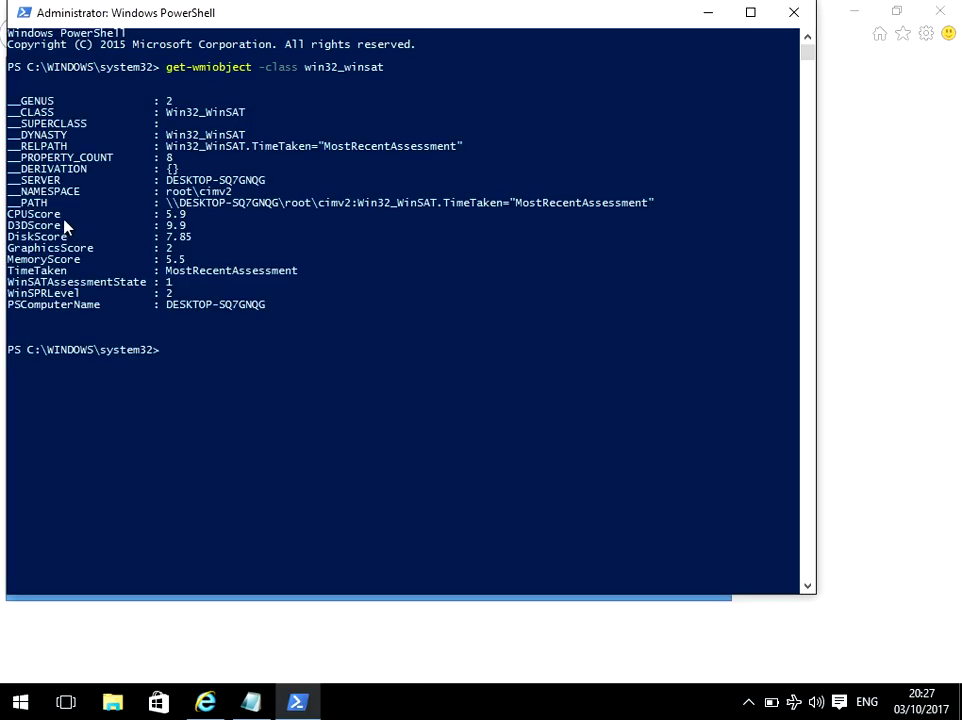
mouse_move(156, 222)
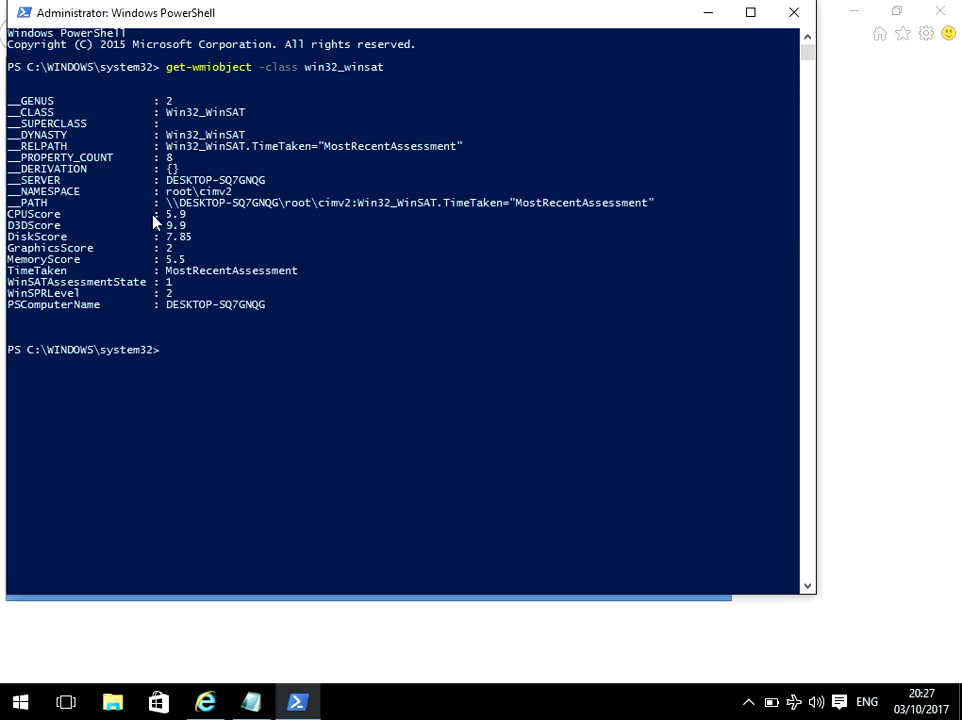
mouse_move(188, 260)
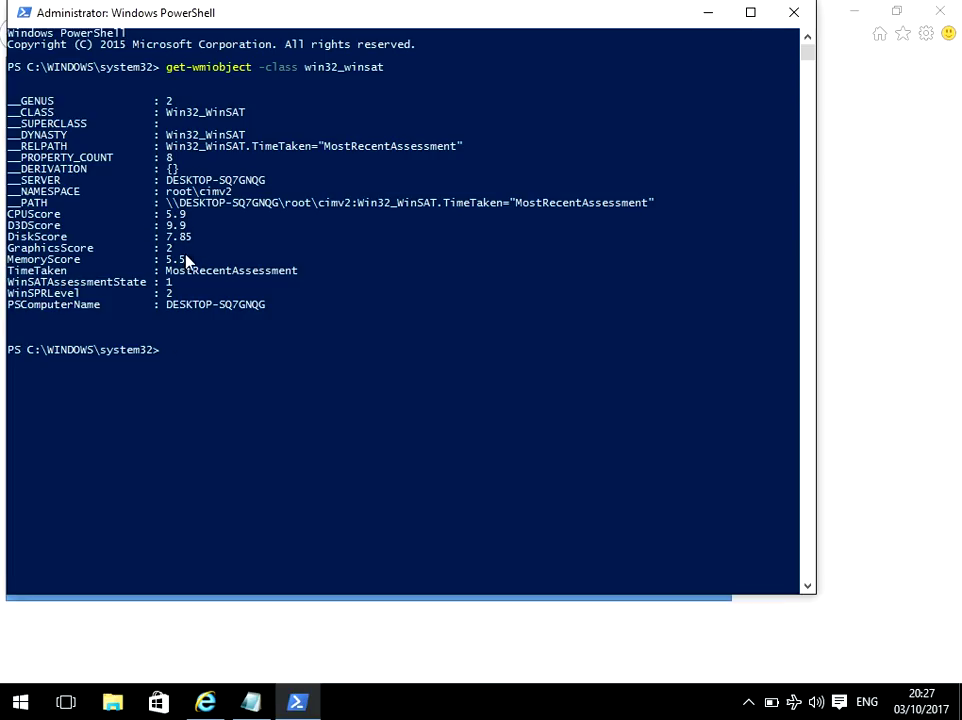
mouse_move(188, 250)
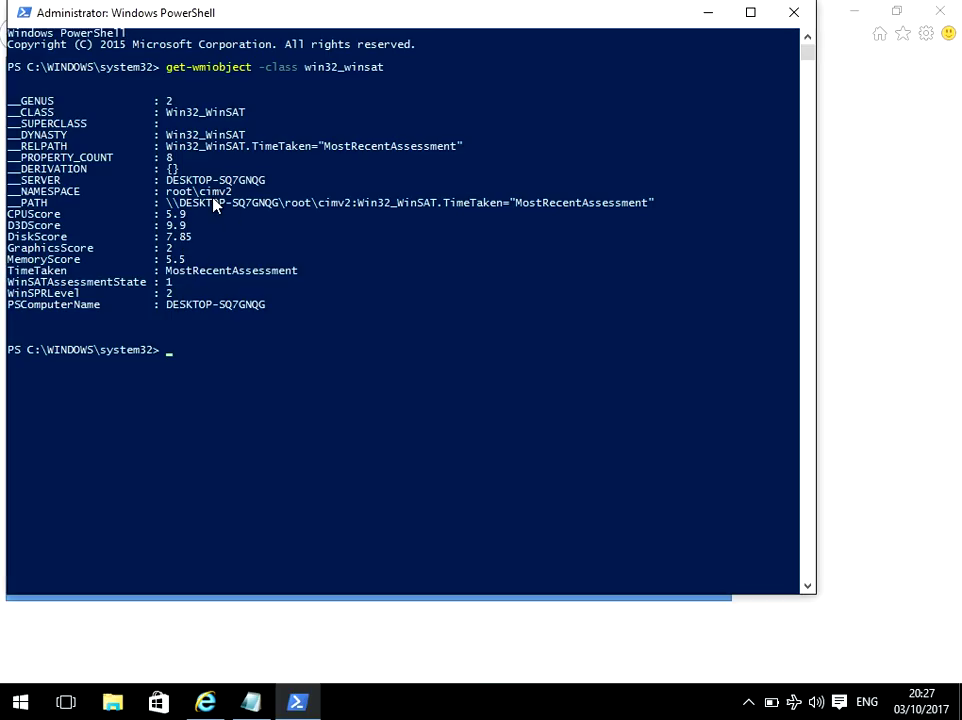
mouse_move(316, 122)
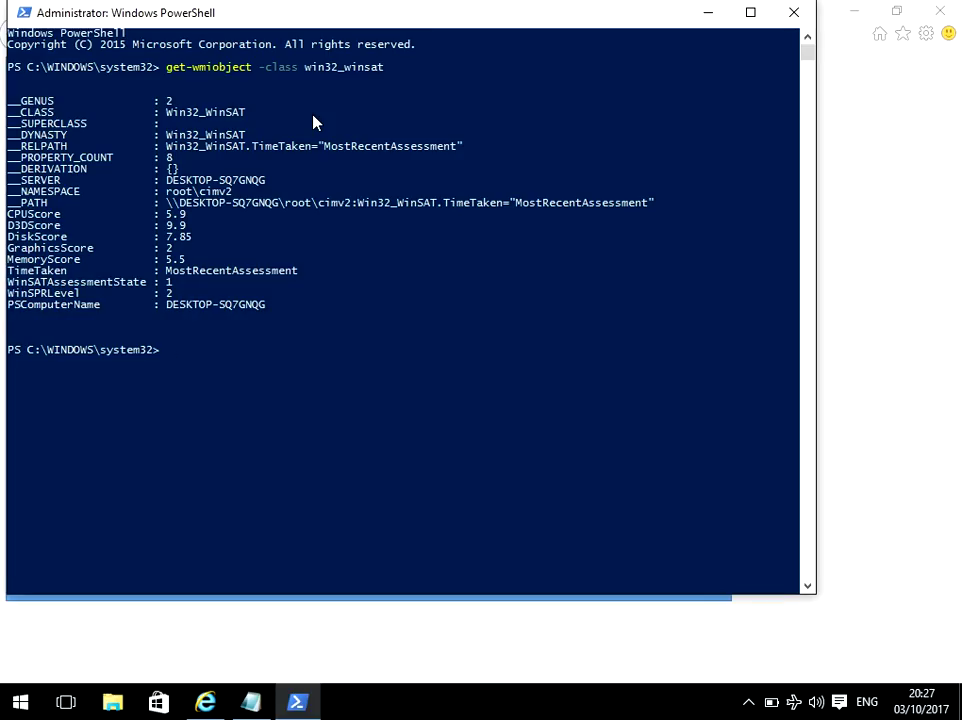
mouse_move(296, 224)
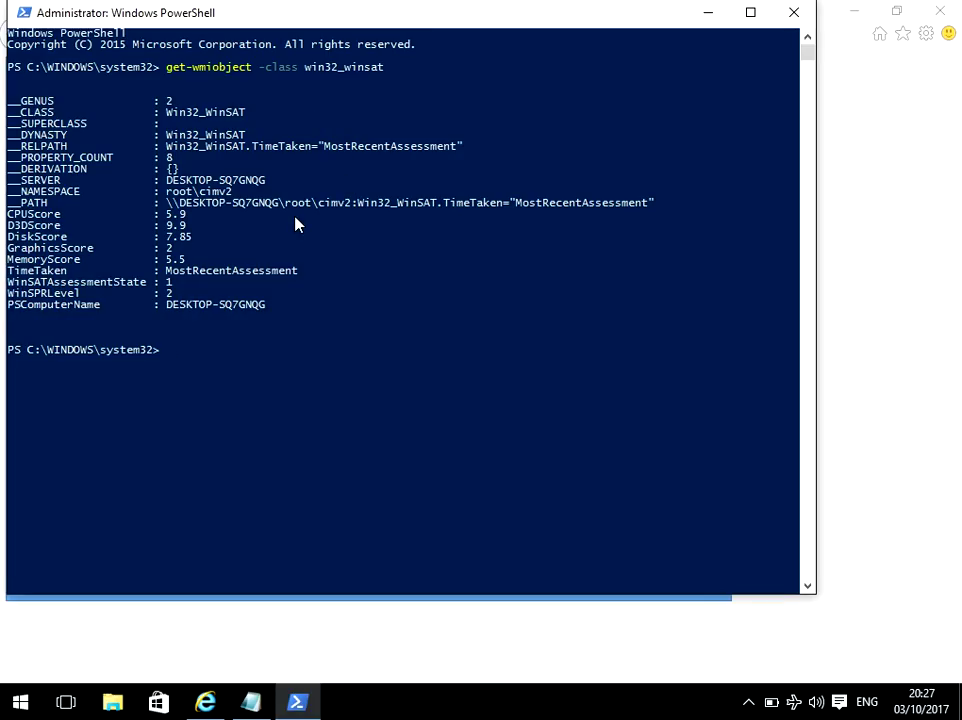